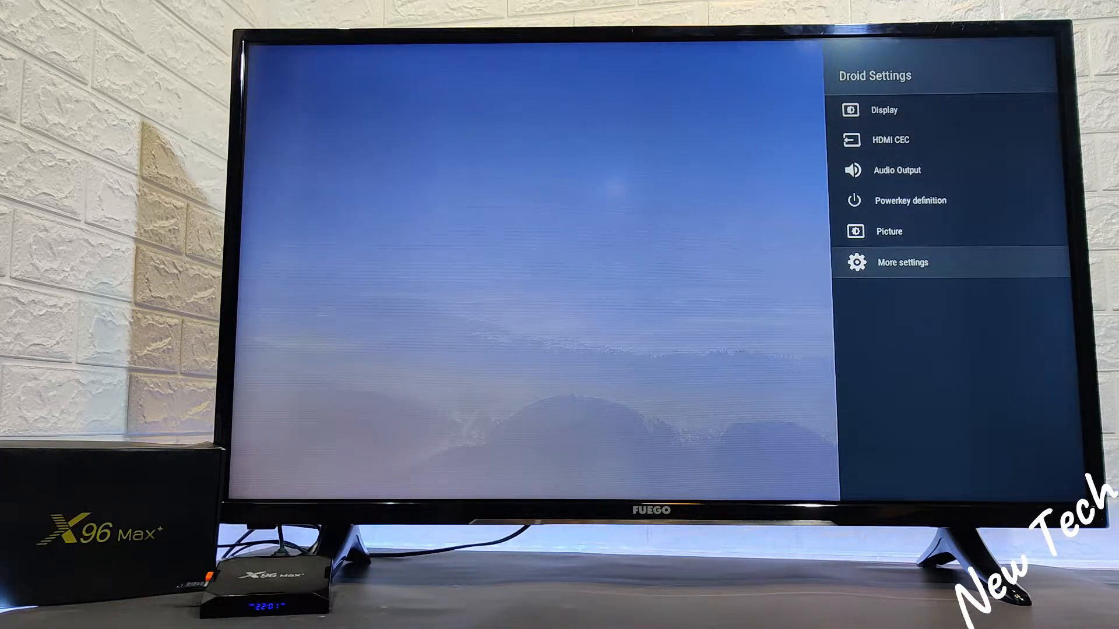
- Enter More settings to reach the device's Reset options page
click(902, 262)
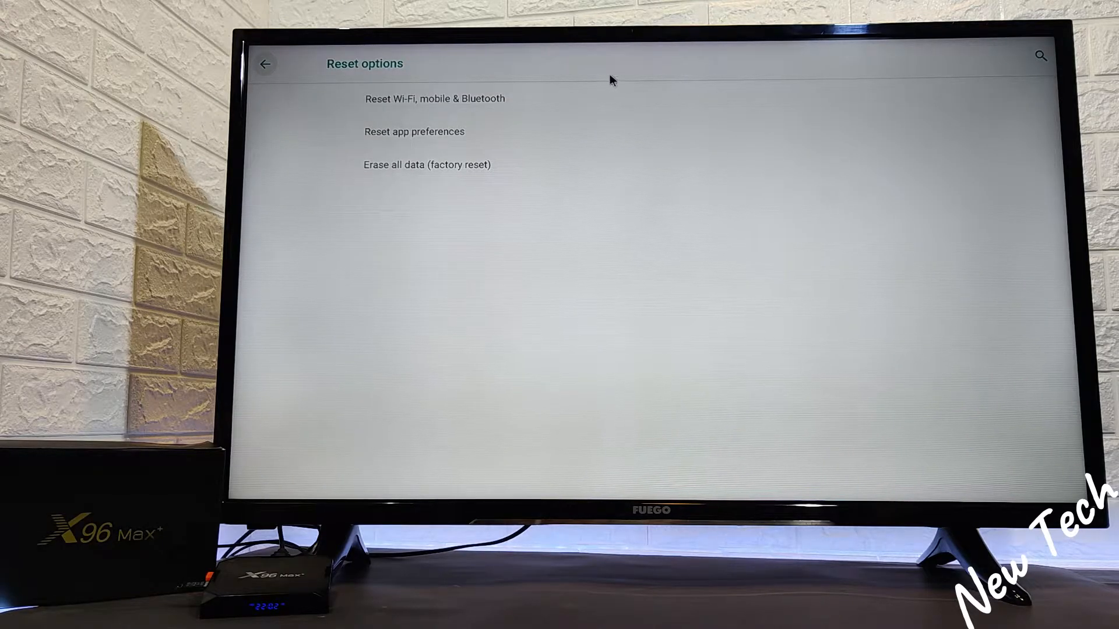
- Look into Reset Wi-Fi and Reset app preferences, backing out of each without resetting
click(435, 98)
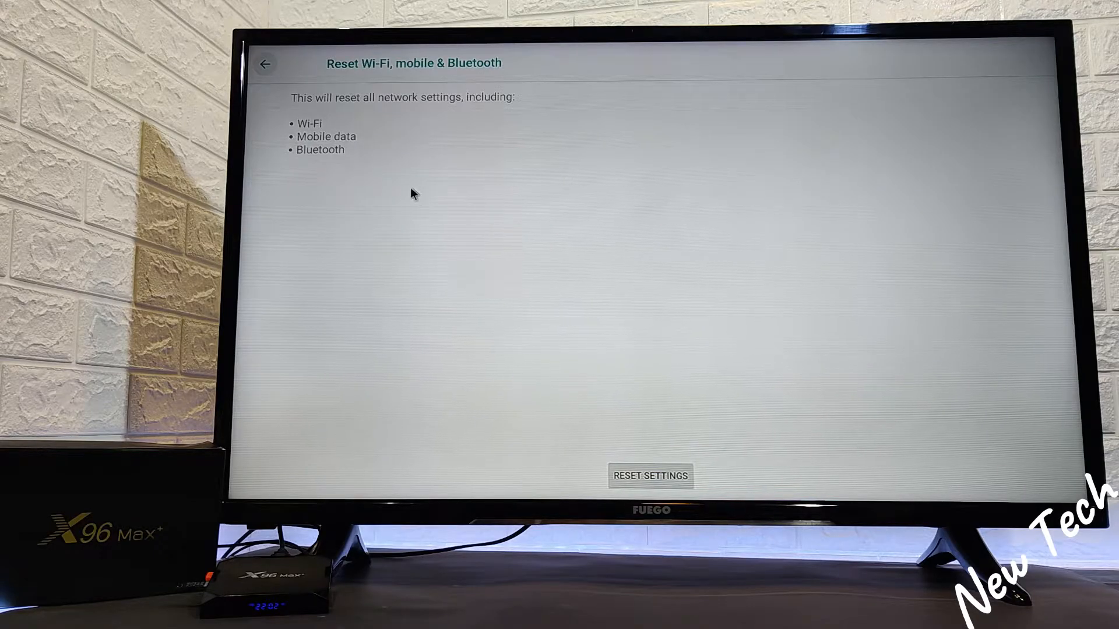
click(268, 63)
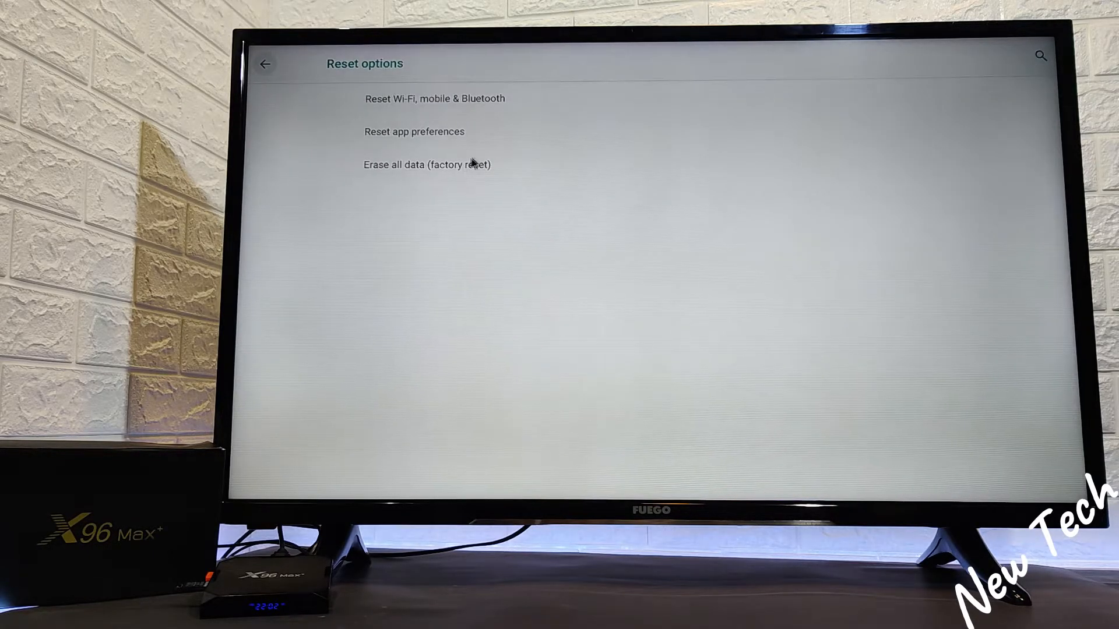
click(413, 132)
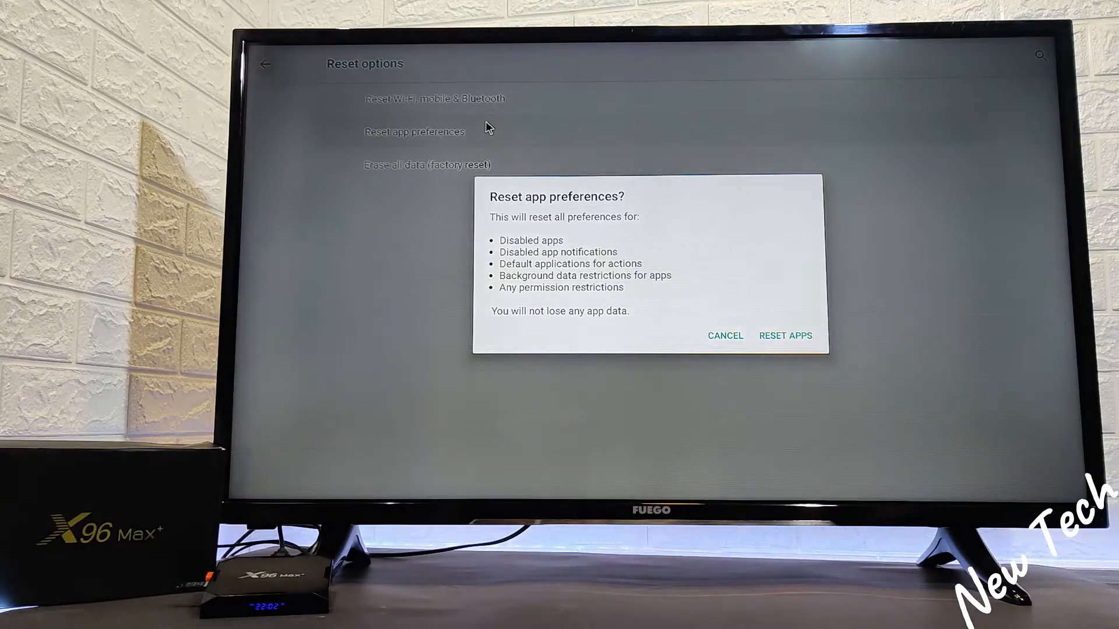
click(726, 336)
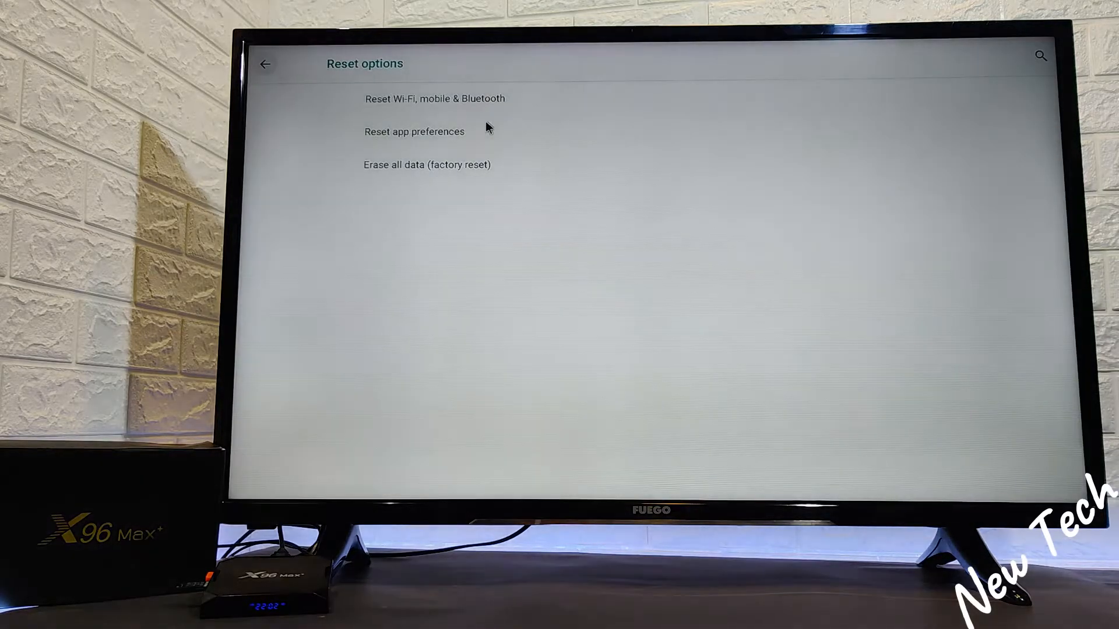
- Run Erase all data (factory reset) and confirm with ERASE EVERYTHING
click(427, 164)
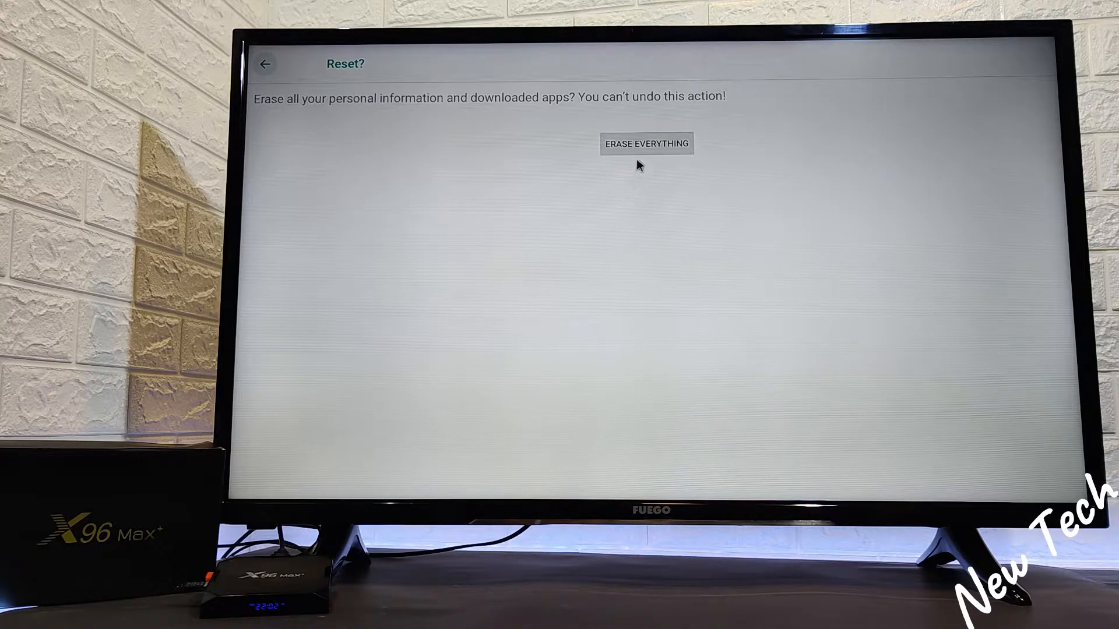
click(647, 143)
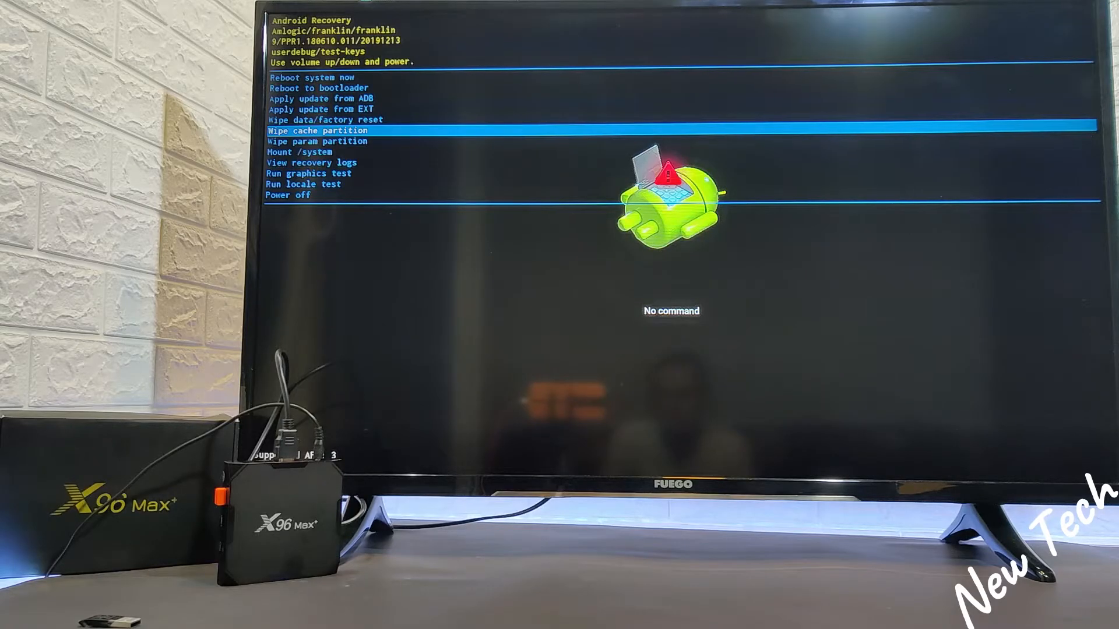
- Select Wipe cache partition in Recovery to reach its confirmation prompt
key(Enter)
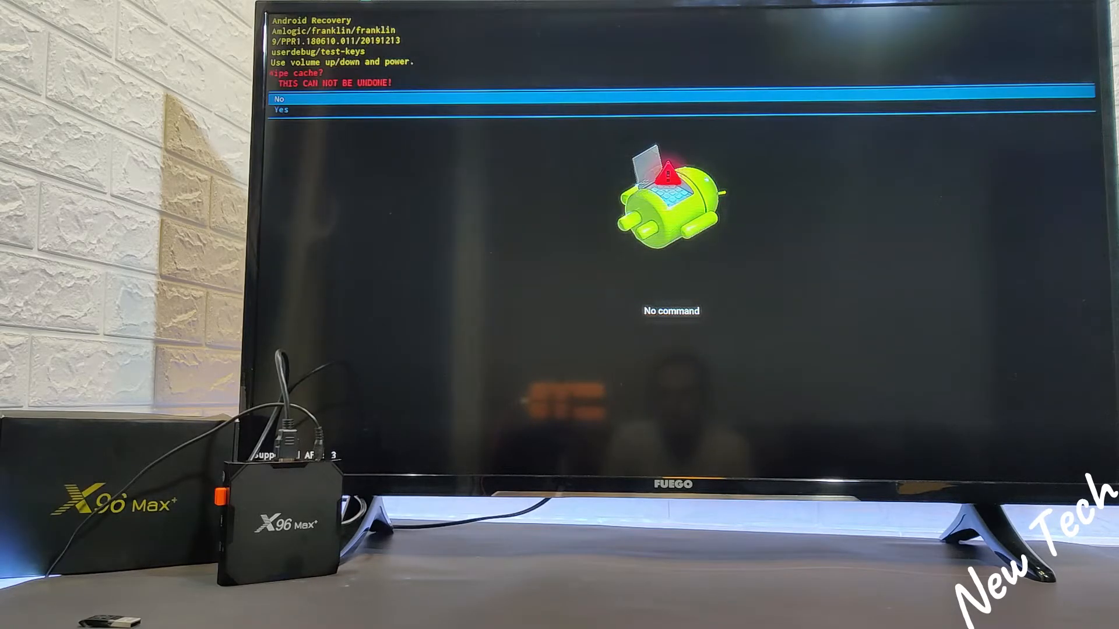